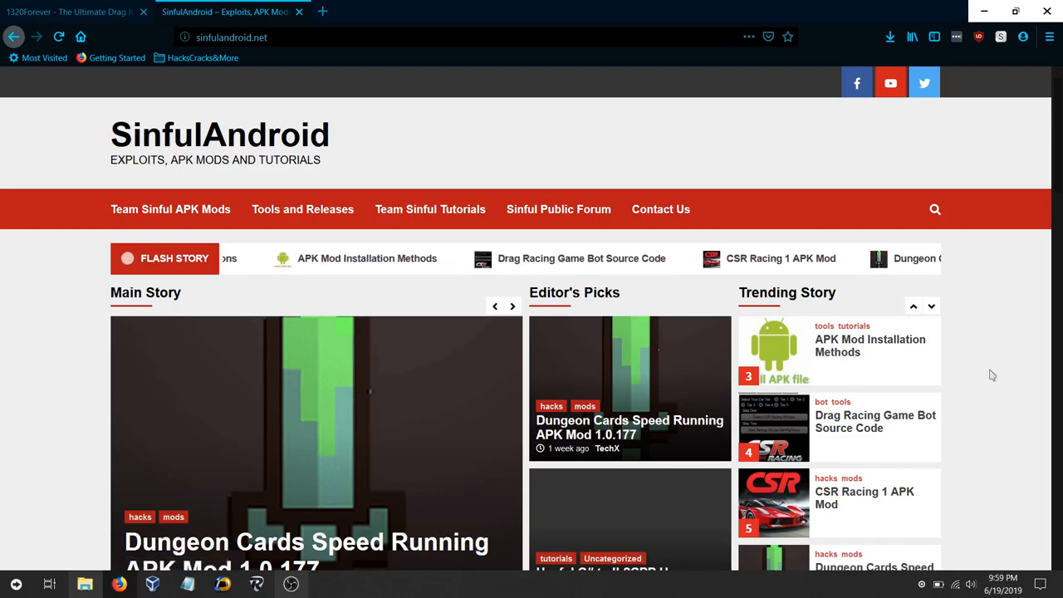
Step: Scroll through the SinfulAndroid page content and back toward the top
scroll(down, 3)
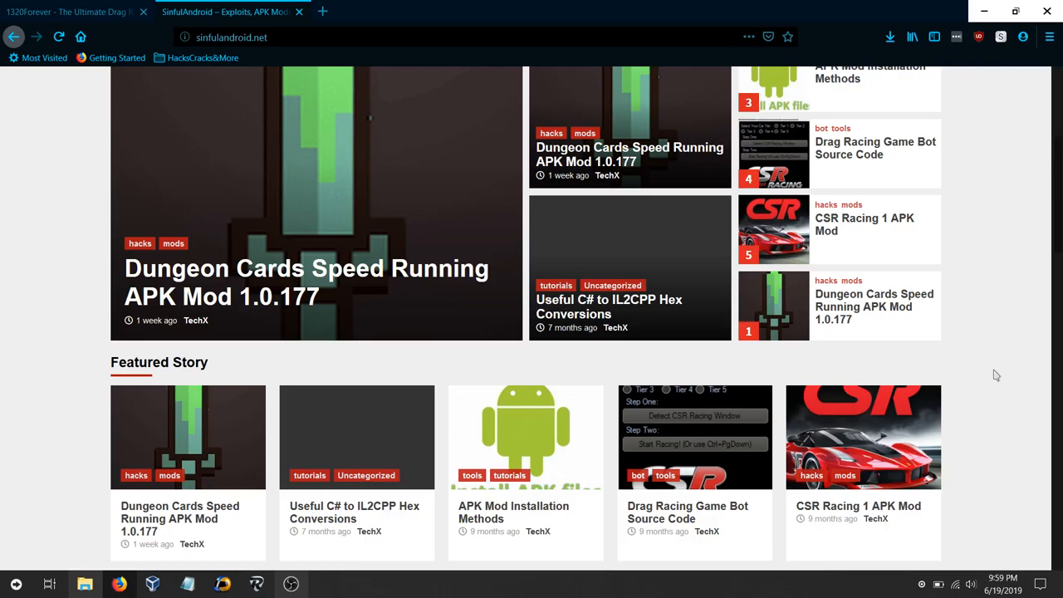
scroll(down, 3)
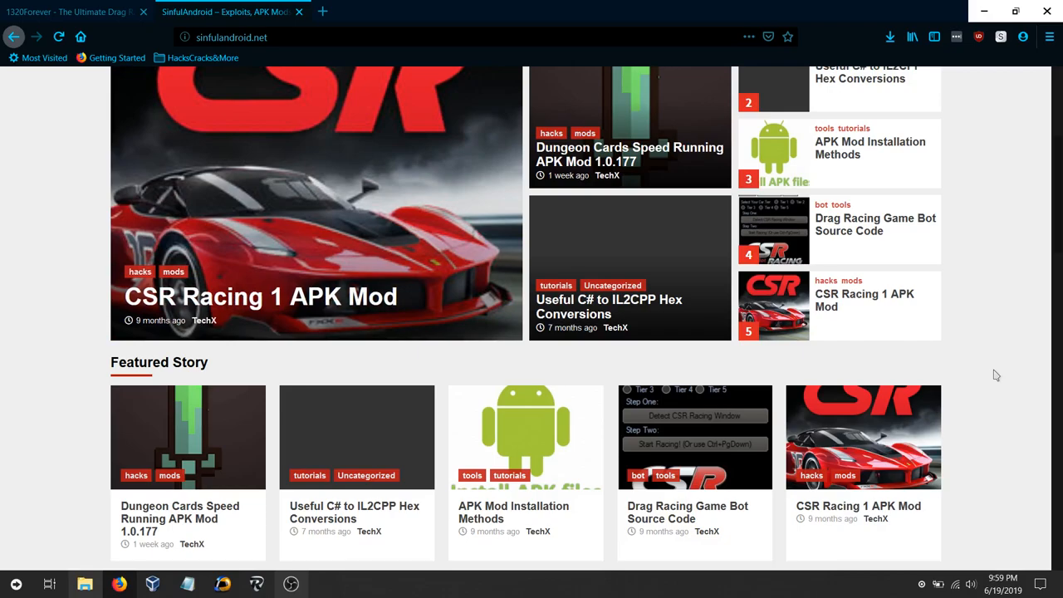
scroll(down, 3)
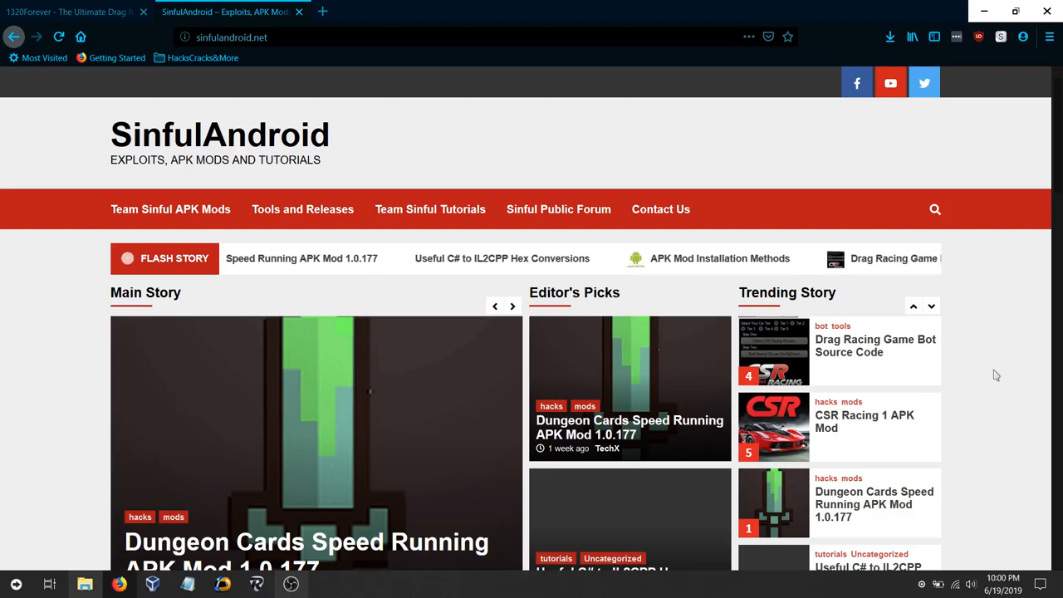
scroll(down, 3)
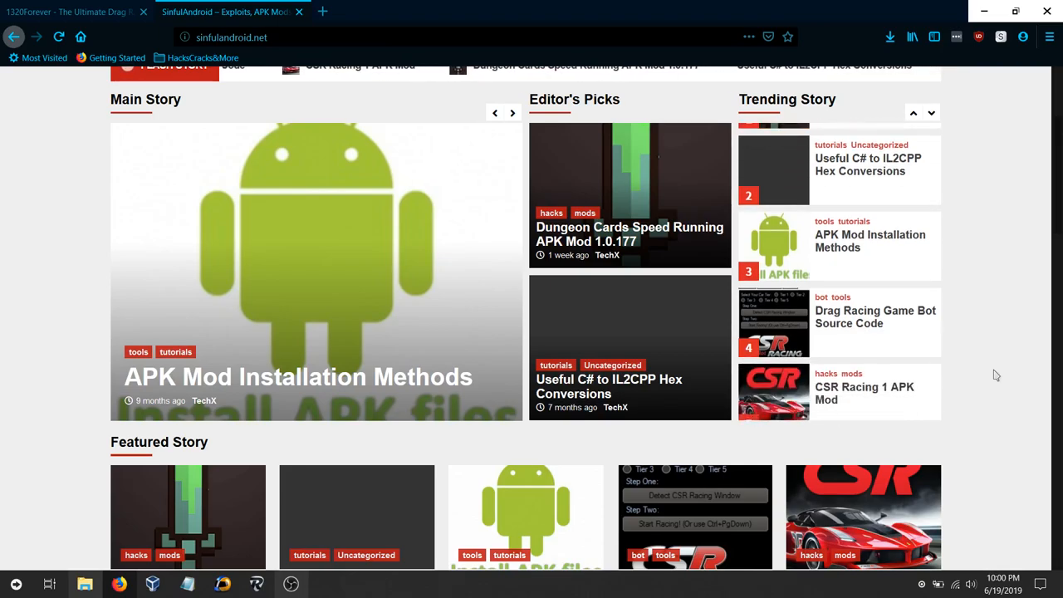
scroll(up, 3)
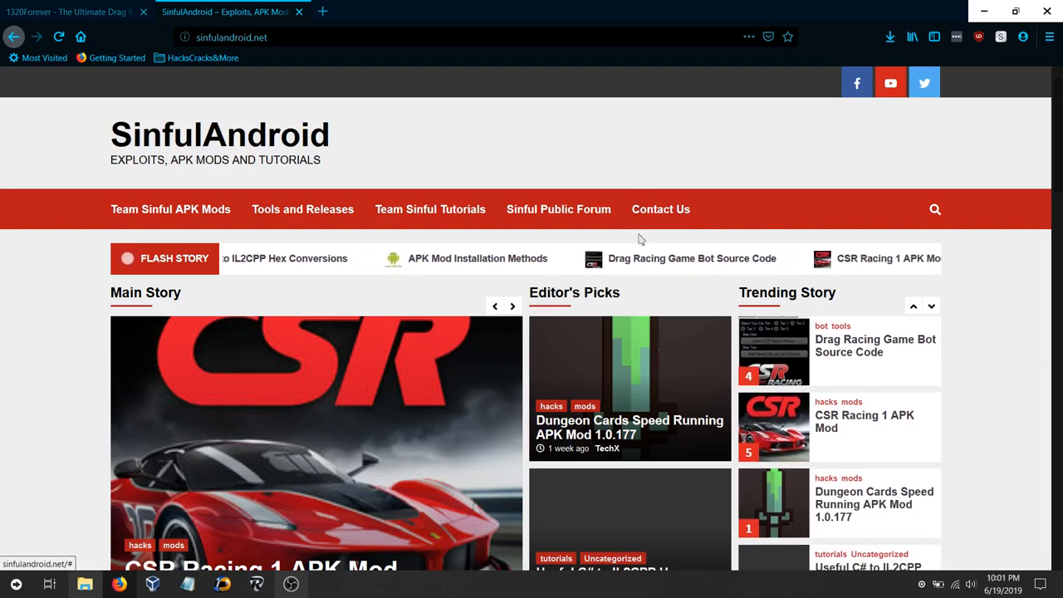
Step: Open the Drag Racing Game Bot Source Code article and read its description, features and reactions
click(691, 259)
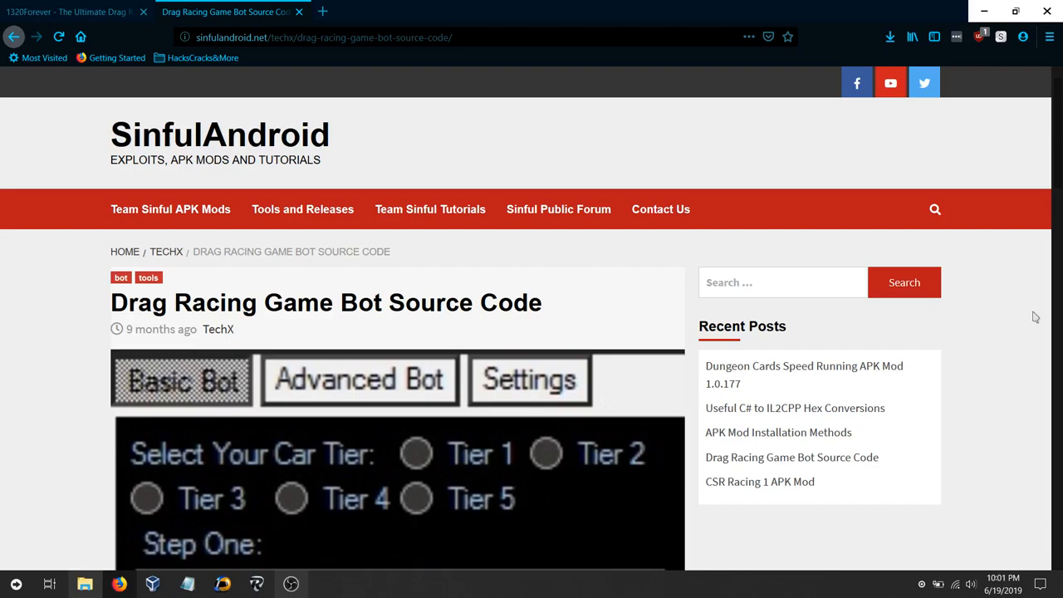
scroll(down, 3)
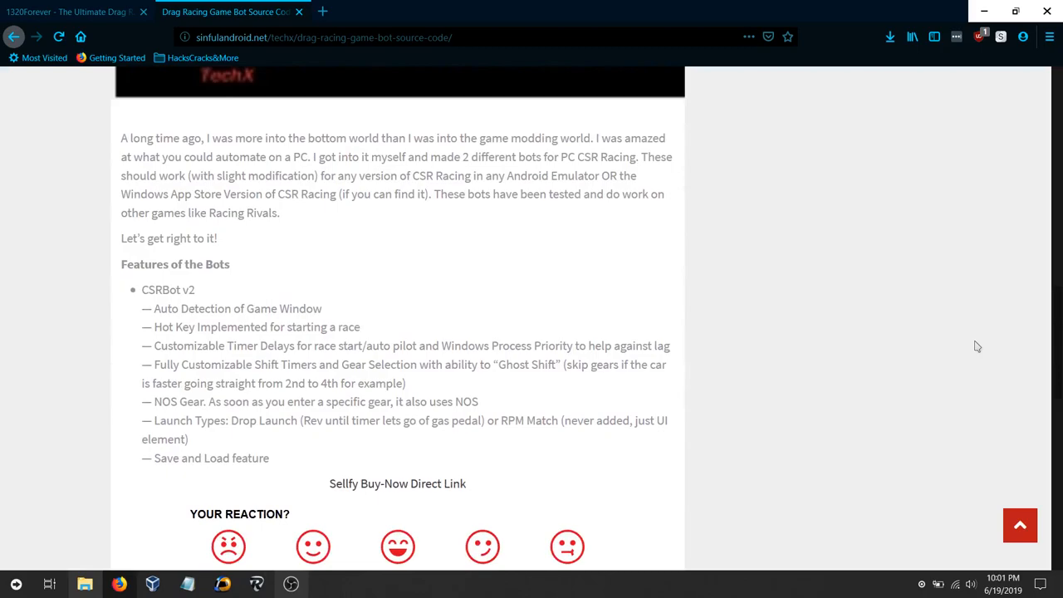
scroll(down, 3)
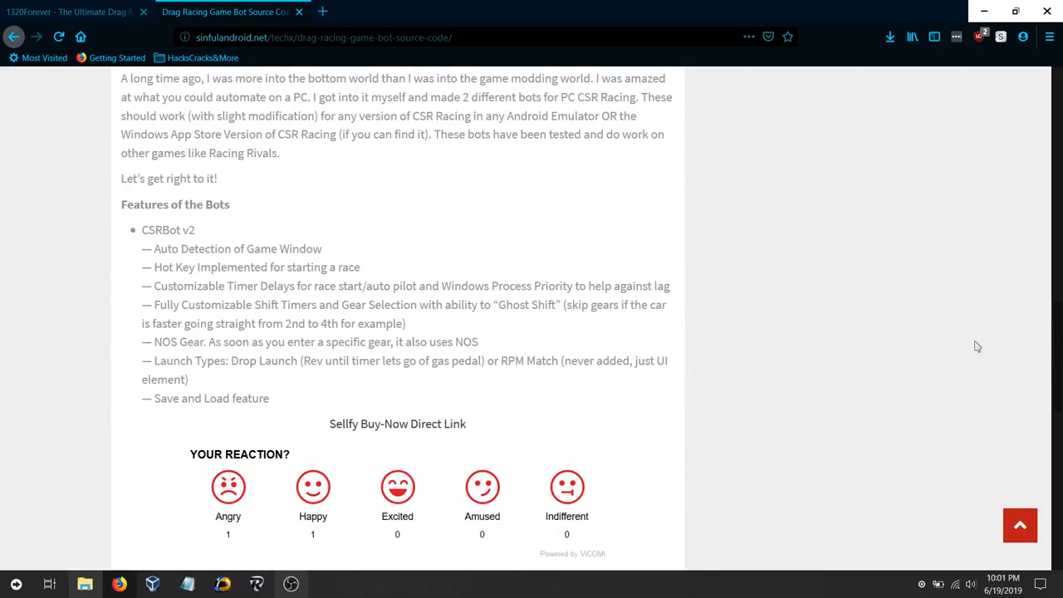
scroll(down, 3)
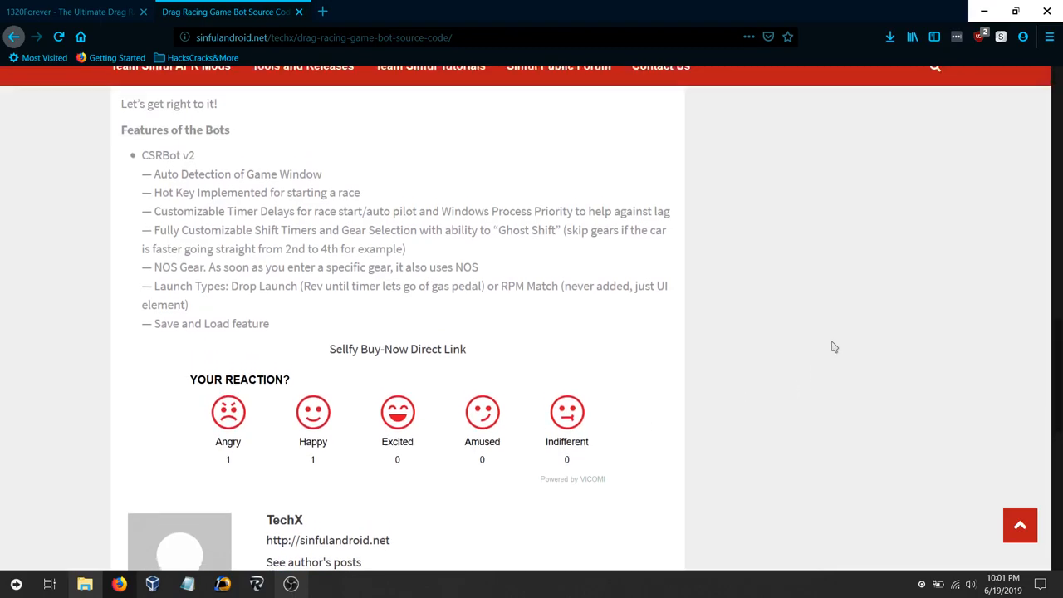
scroll(up, 3)
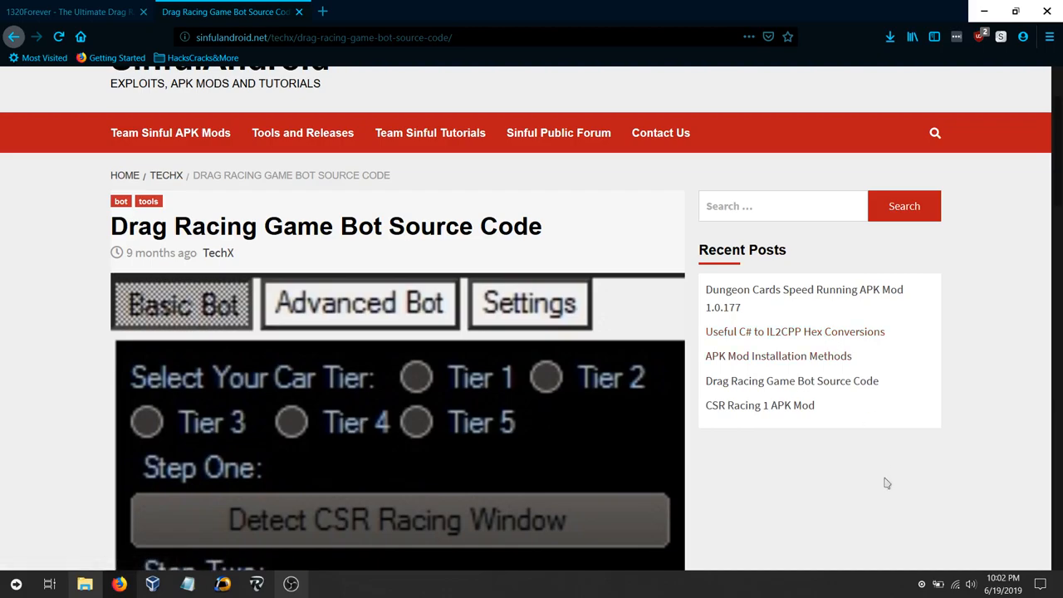
mouse_move(296, 78)
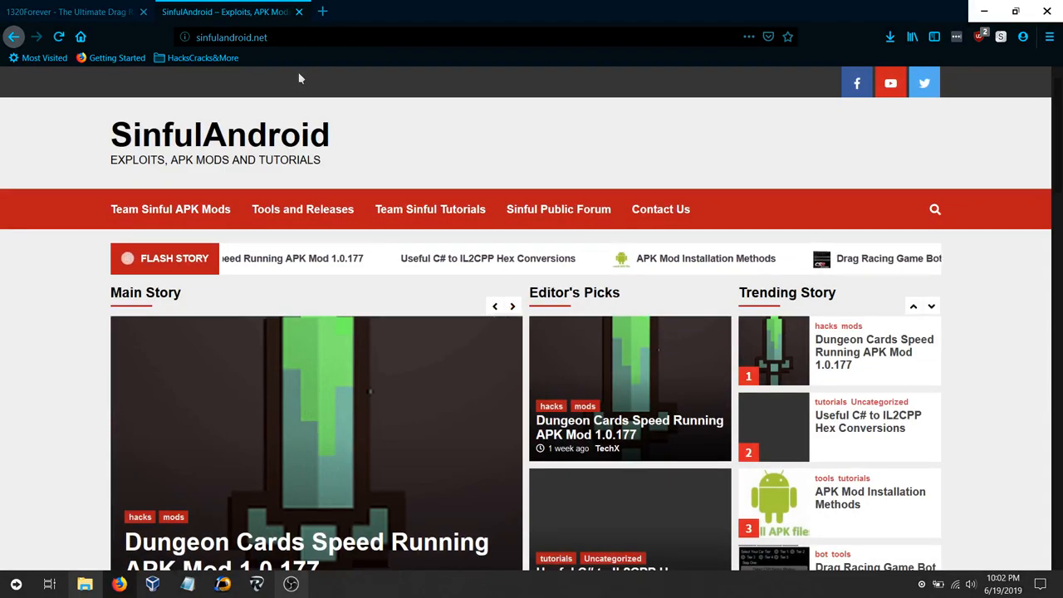
scroll(down, 3)
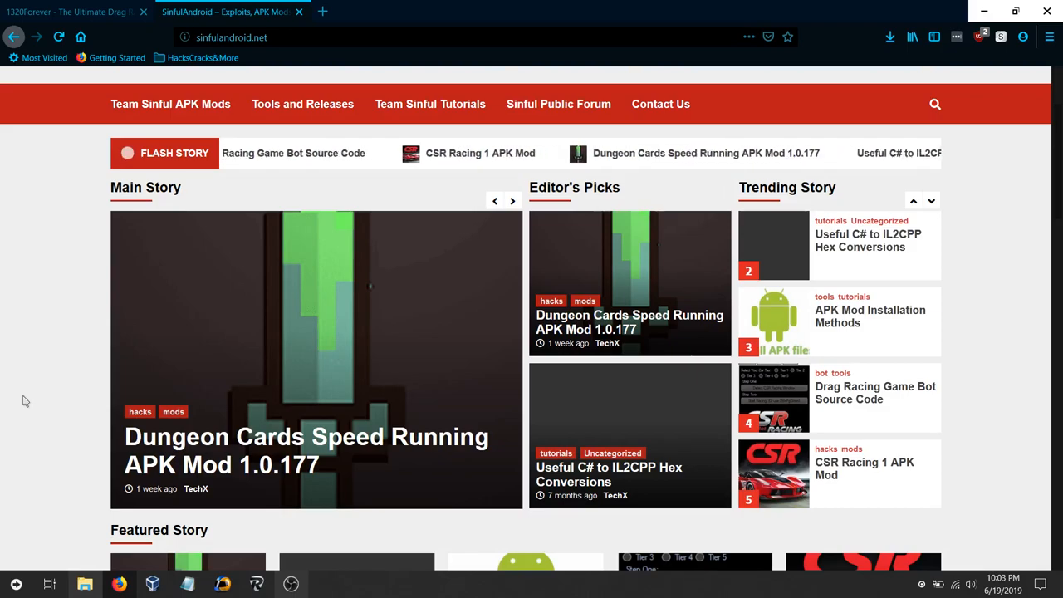
scroll(down, 3)
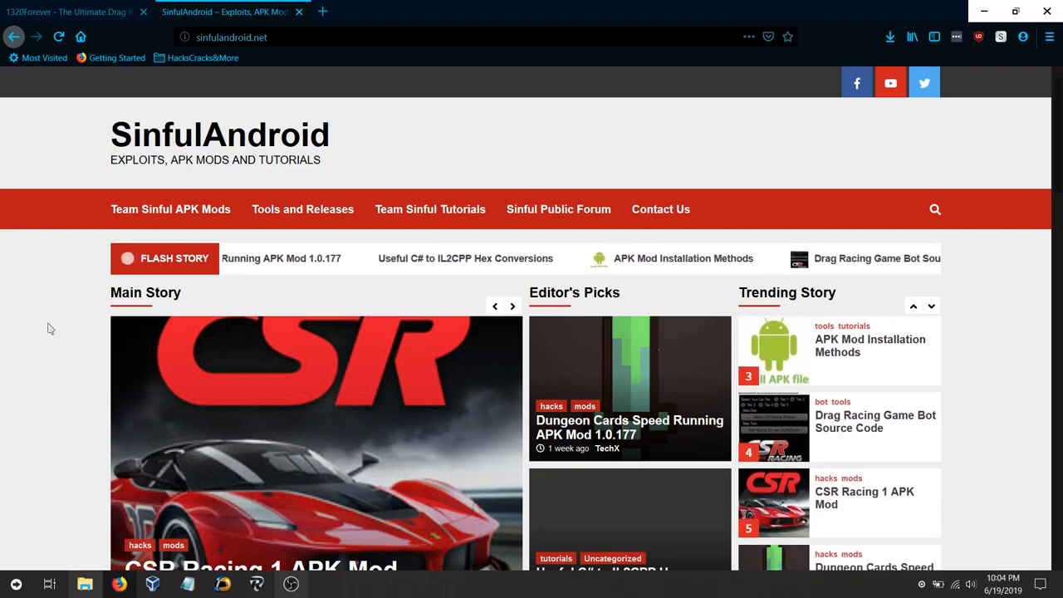
scroll(down, 3)
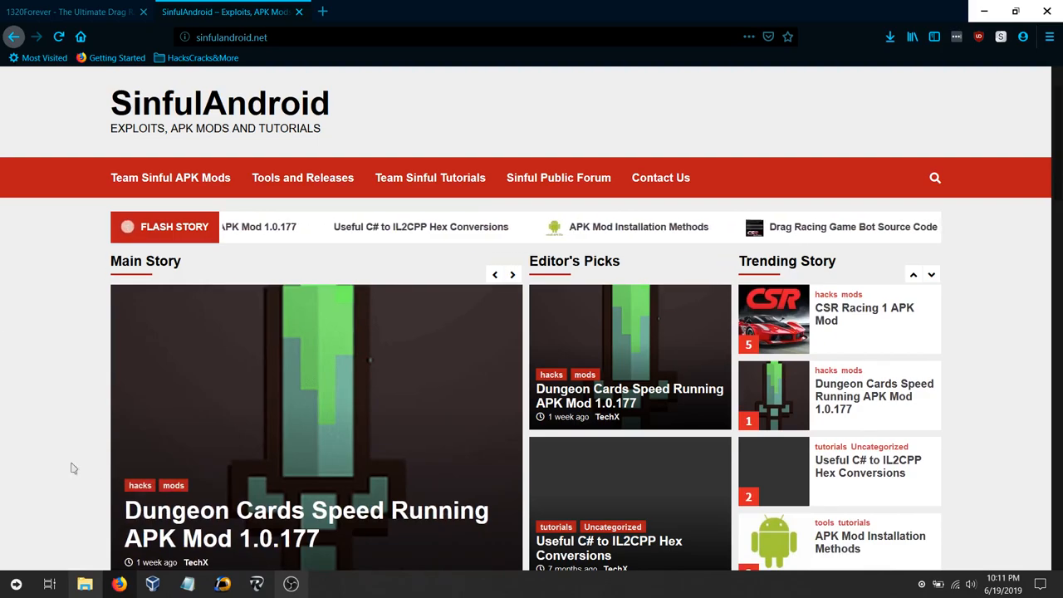
mouse_move(3, 306)
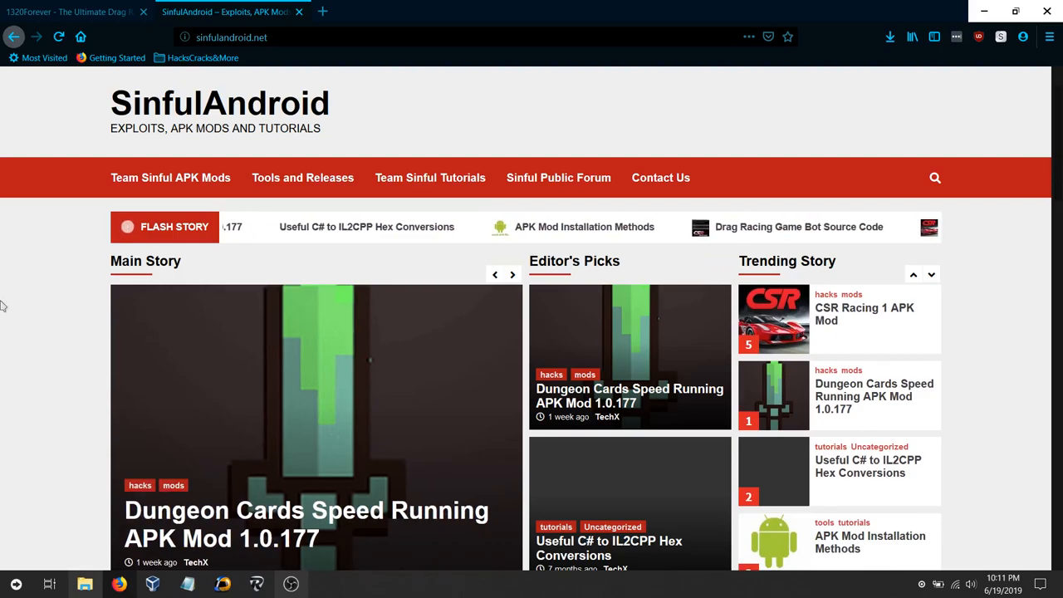